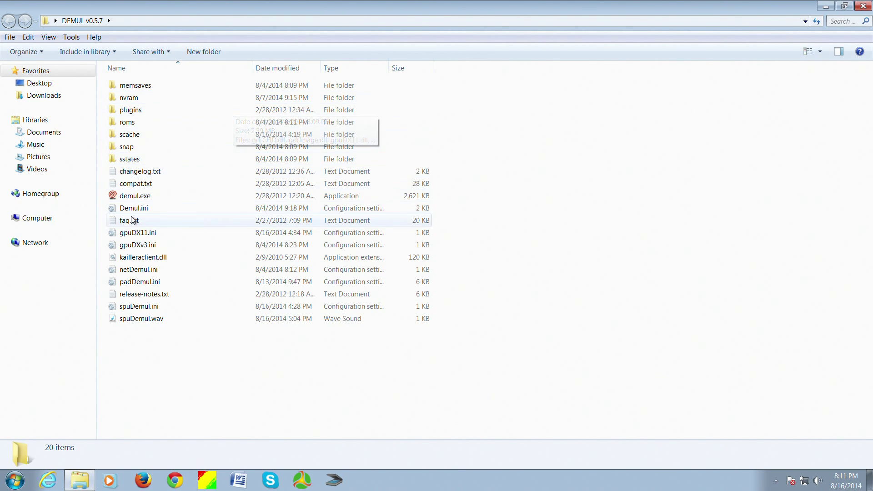
Launch demul.exe and bring up the Plugins and Paths settings.
click(173, 71)
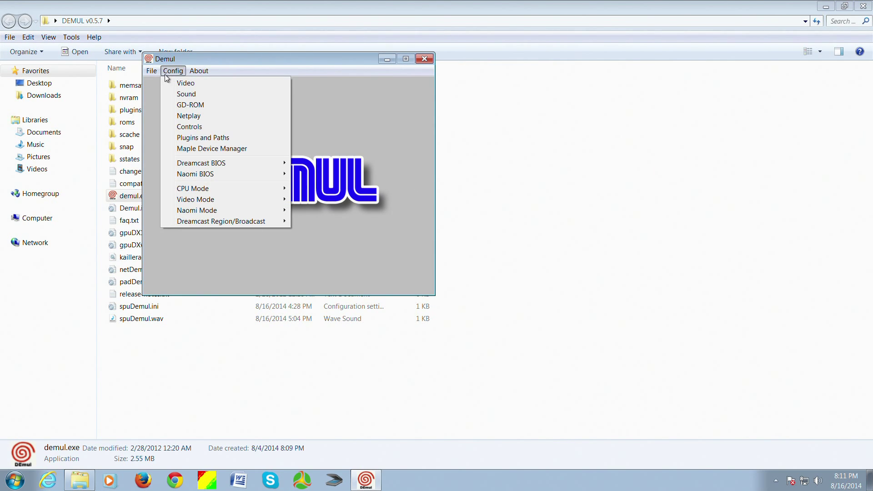
click(203, 137)
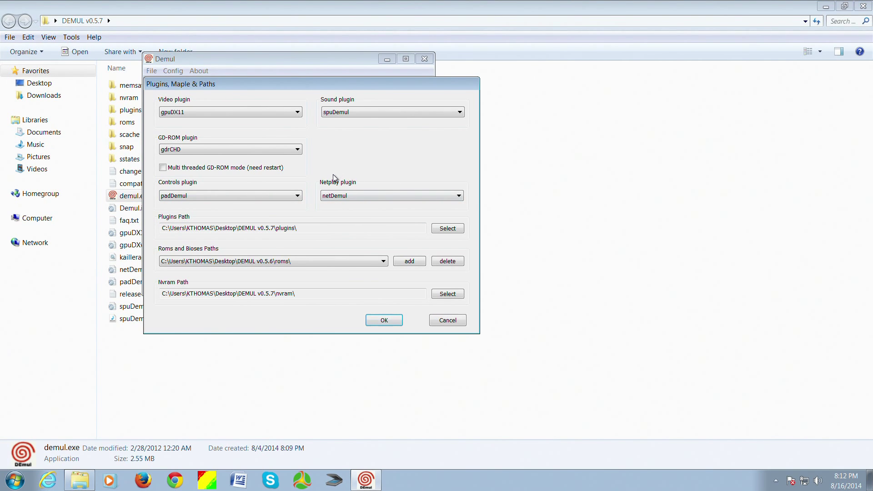
mouse_move(334, 186)
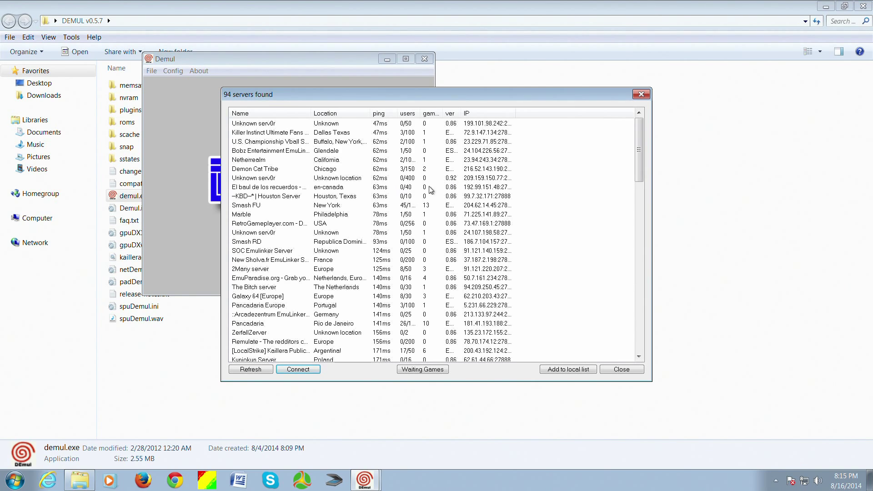
Select the Killer Instinct Ultimate Fans server (Dallas, Texas, 47ms).
click(270, 132)
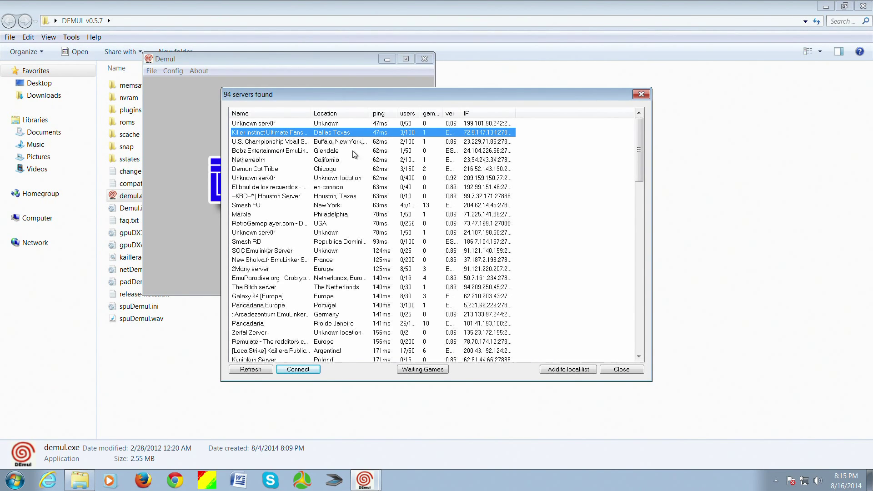
Connect to the Killer Instinct Ultimate Fans server and host a Hokuto no Ken game.
click(297, 369)
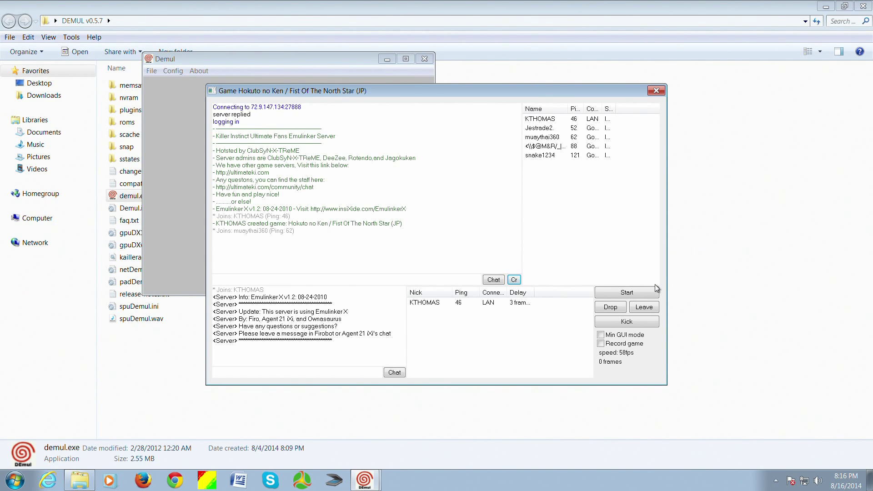
Close the game room window, returning to the n02 Kaillera client.
click(655, 90)
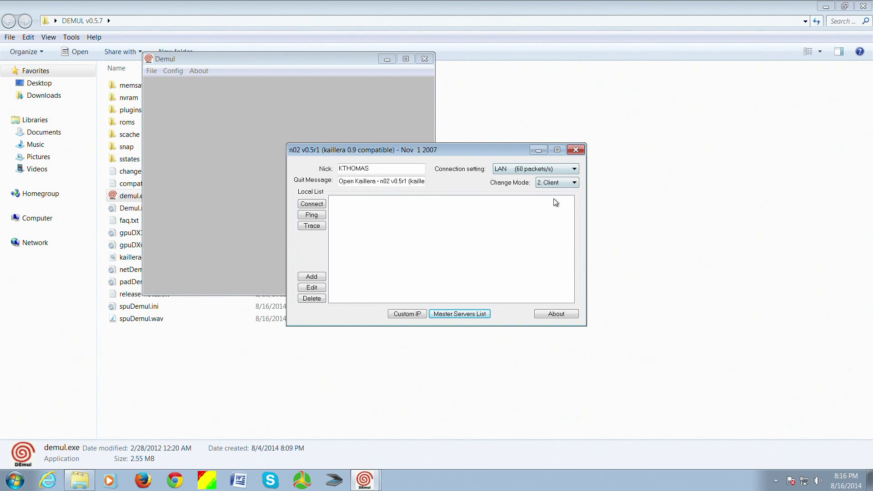